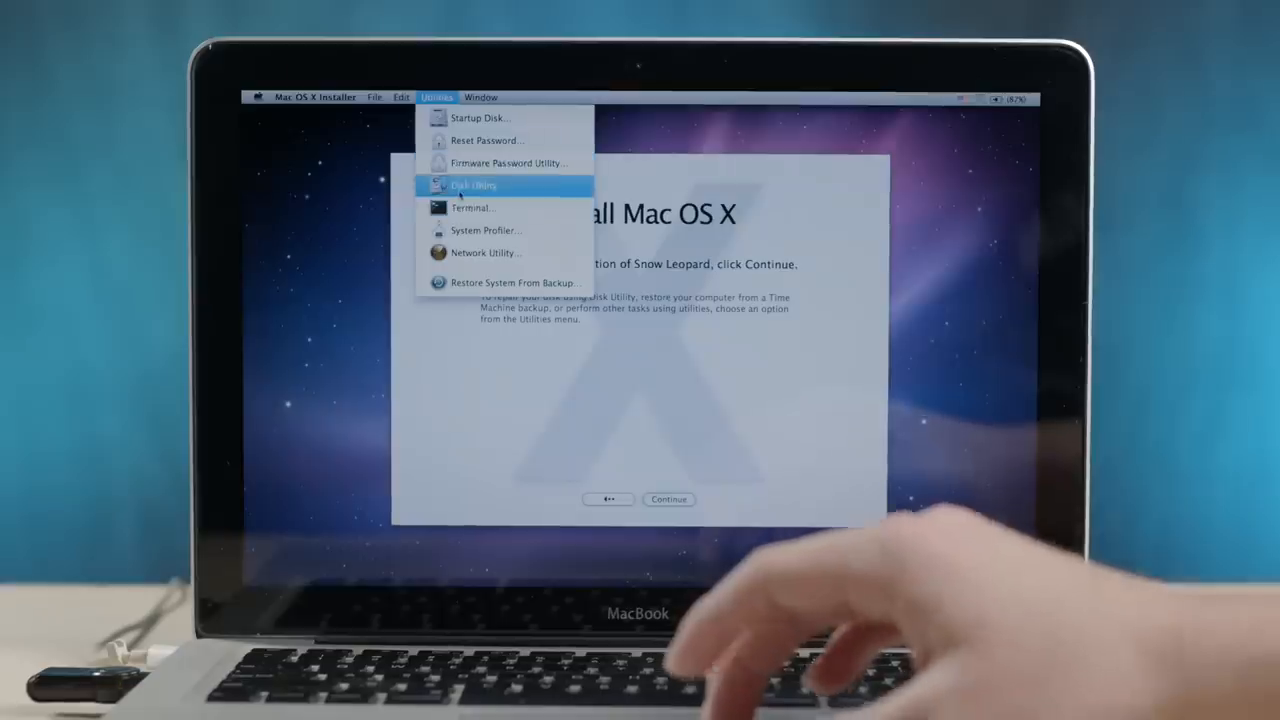
- Choose Mac OS Extended (Journaled) for Macintosh HD and pick Zero Out Data in Security Options
{"action": "left_click", "coordinate": [474, 184]}
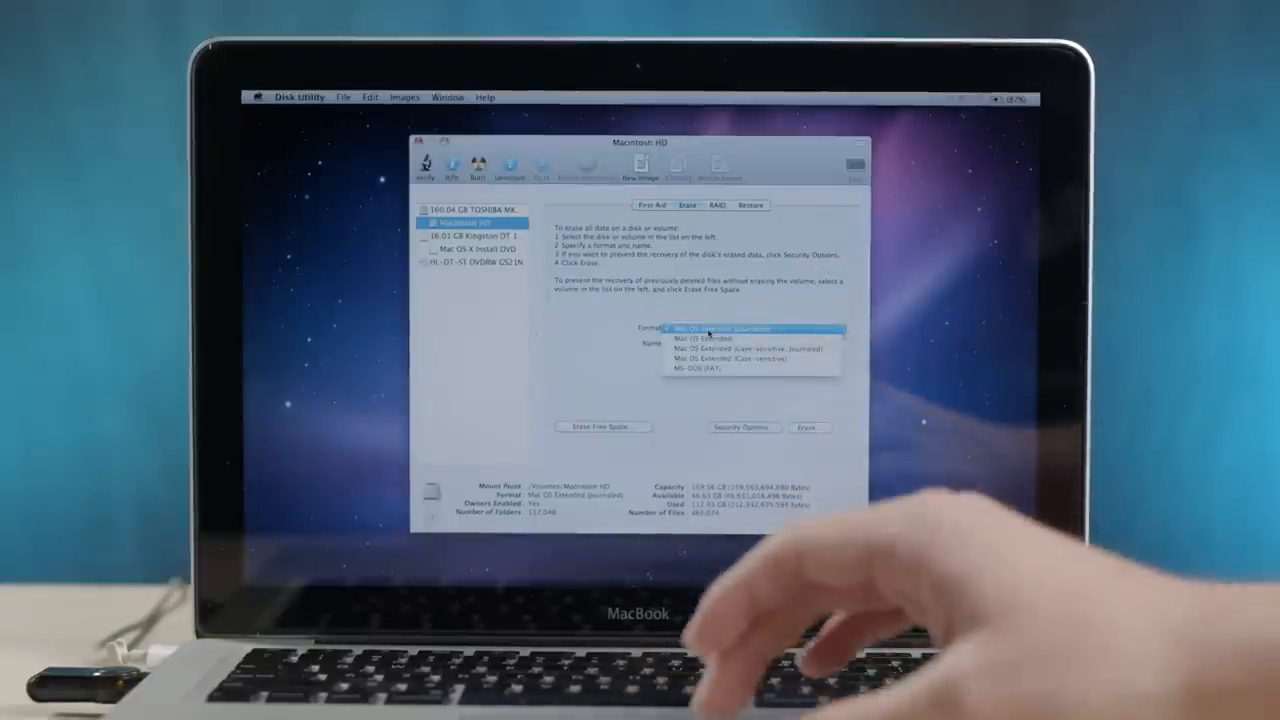
{"action": "left_click", "coordinate": [710, 328]}
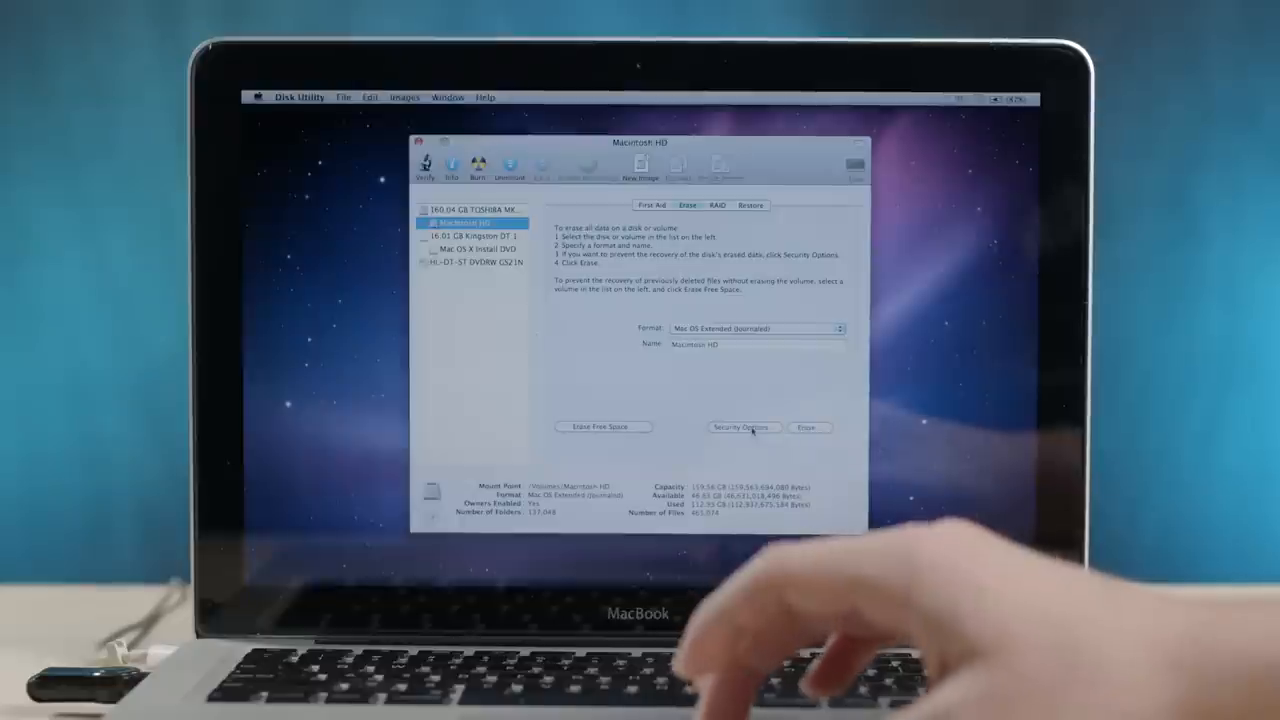
{"action": "left_click", "coordinate": [742, 428]}
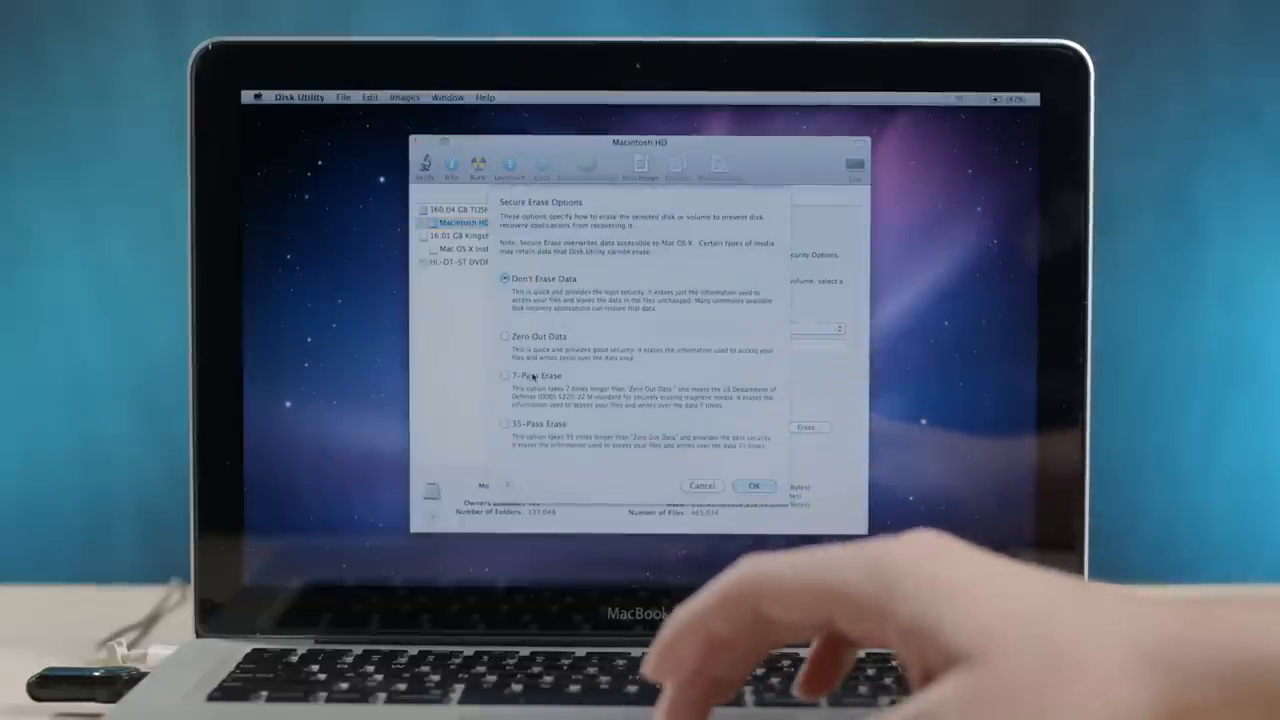
{"action": "left_click", "coordinate": [504, 336]}
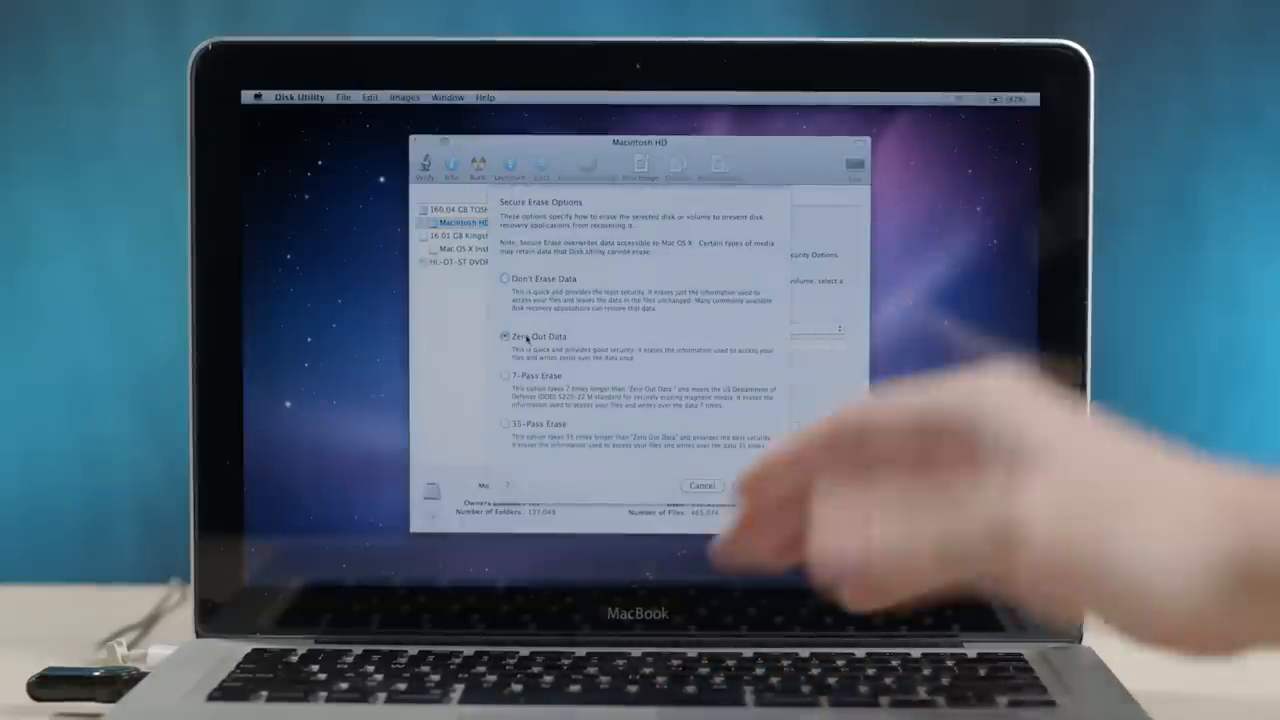
{"action": "left_click", "coordinate": [504, 278]}
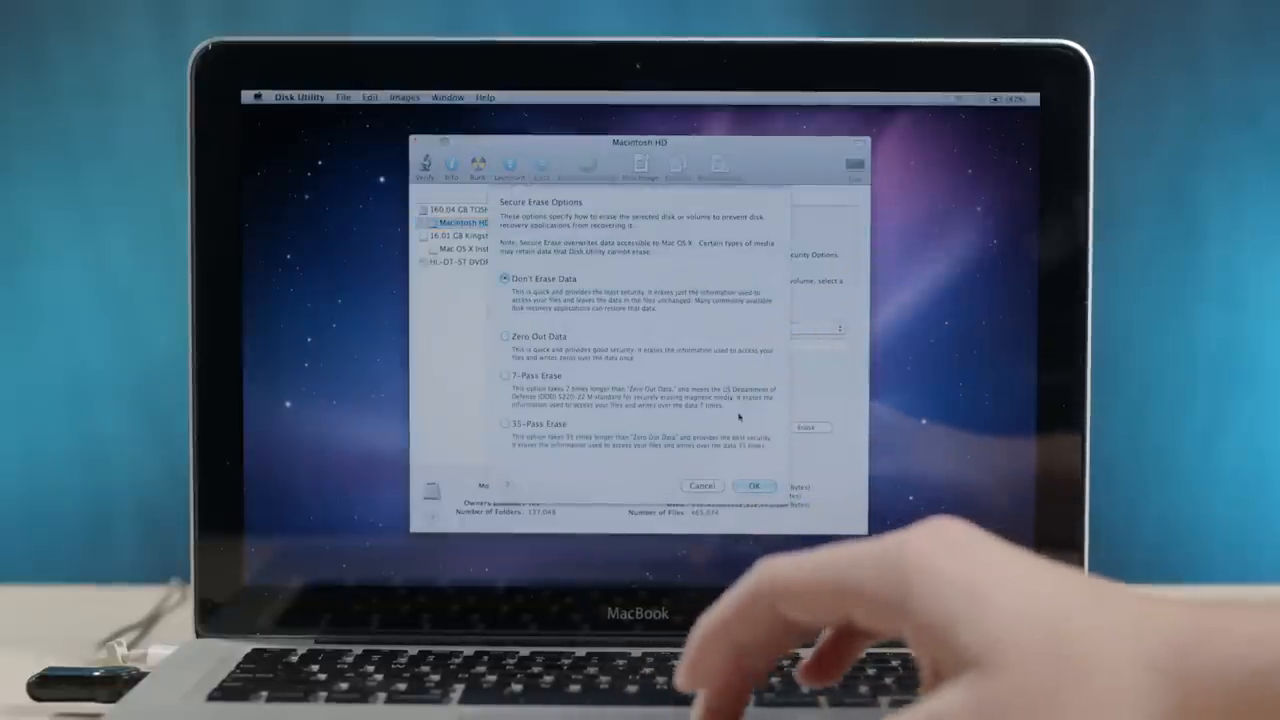
{"action": "left_click", "coordinate": [504, 336]}
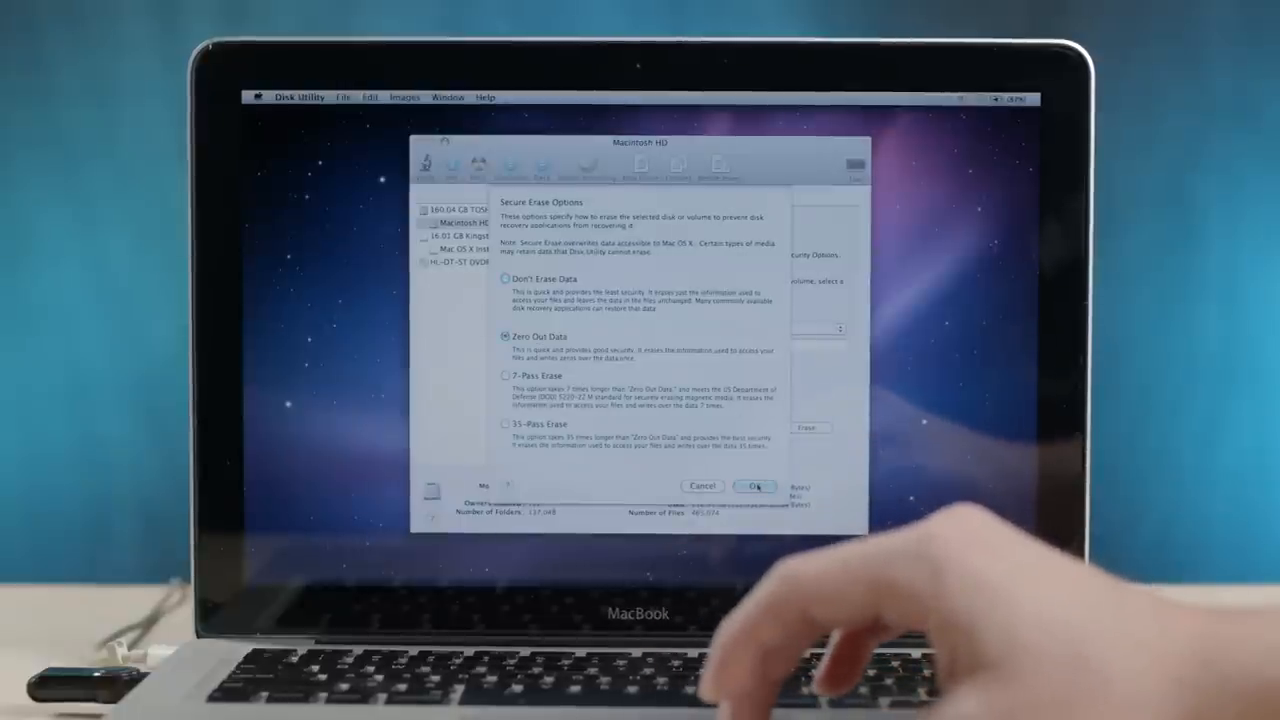
{"action": "left_click", "coordinate": [752, 486]}
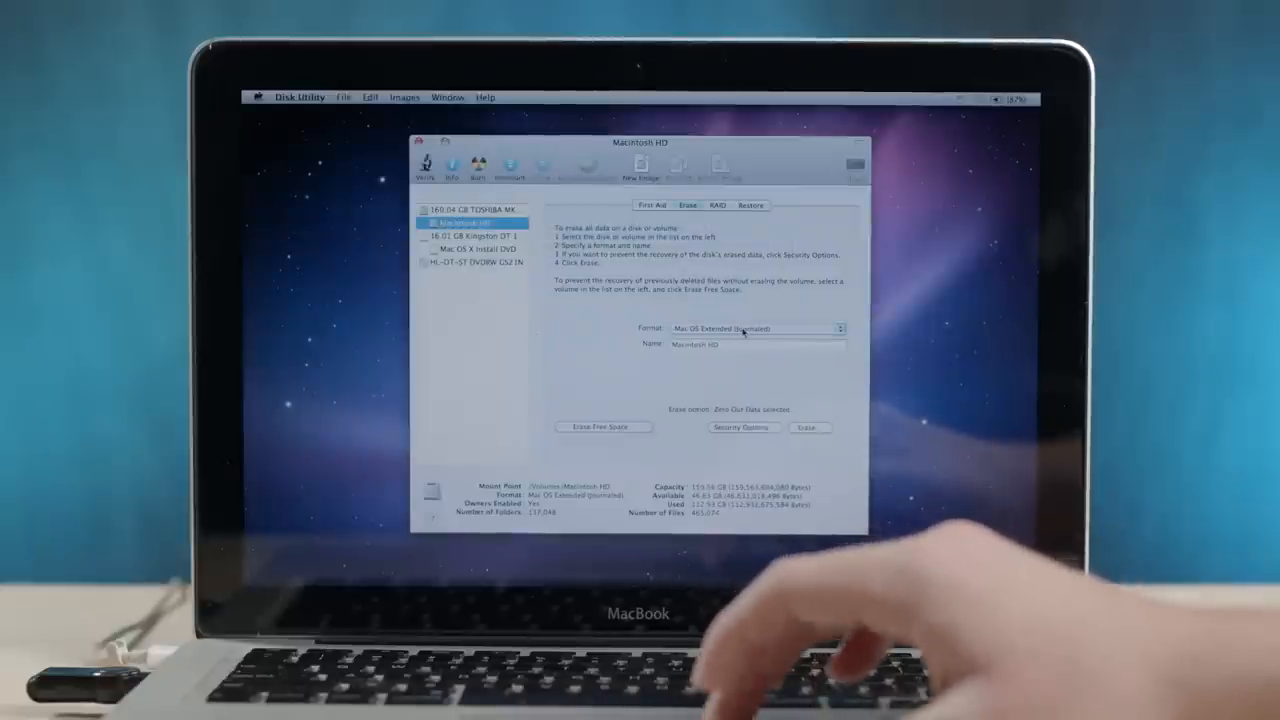
- Erase Macintosh HD with the zero-out pass, then quit Disk Utility back to the installer
{"action": "left_click", "coordinate": [808, 428]}
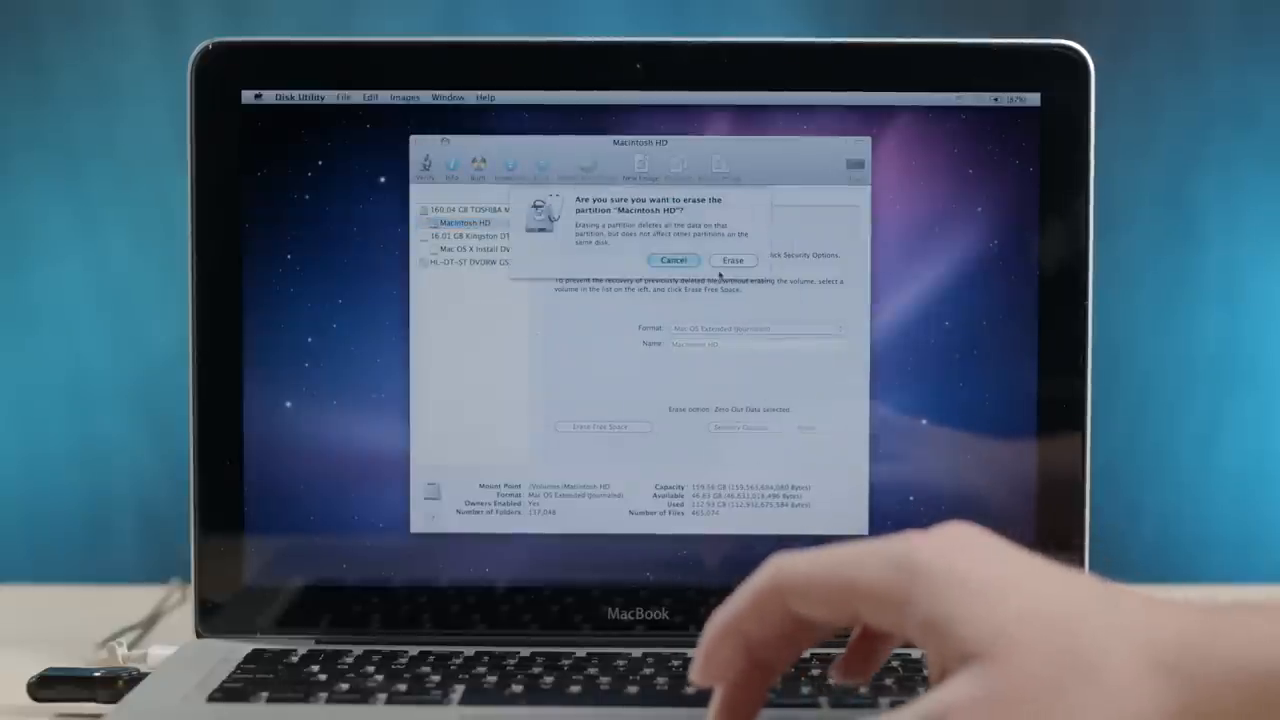
{"action": "left_click", "coordinate": [732, 260]}
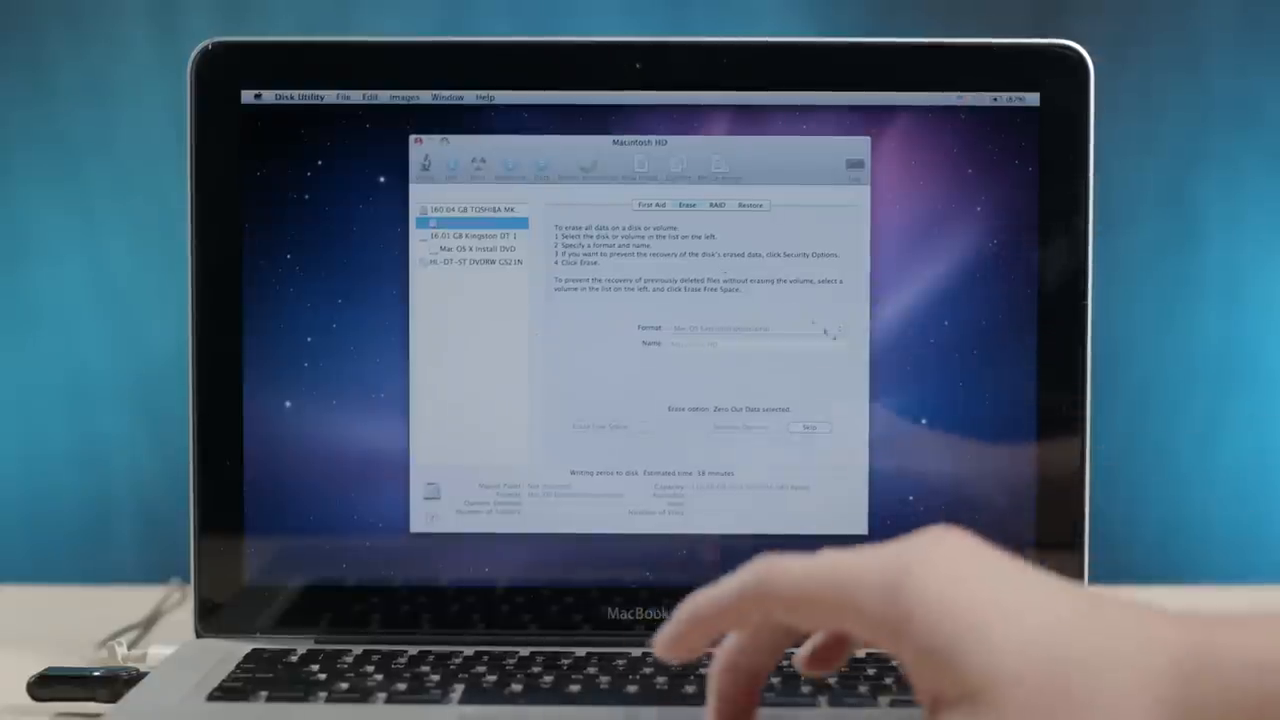
{"action": "left_click", "coordinate": [740, 428]}
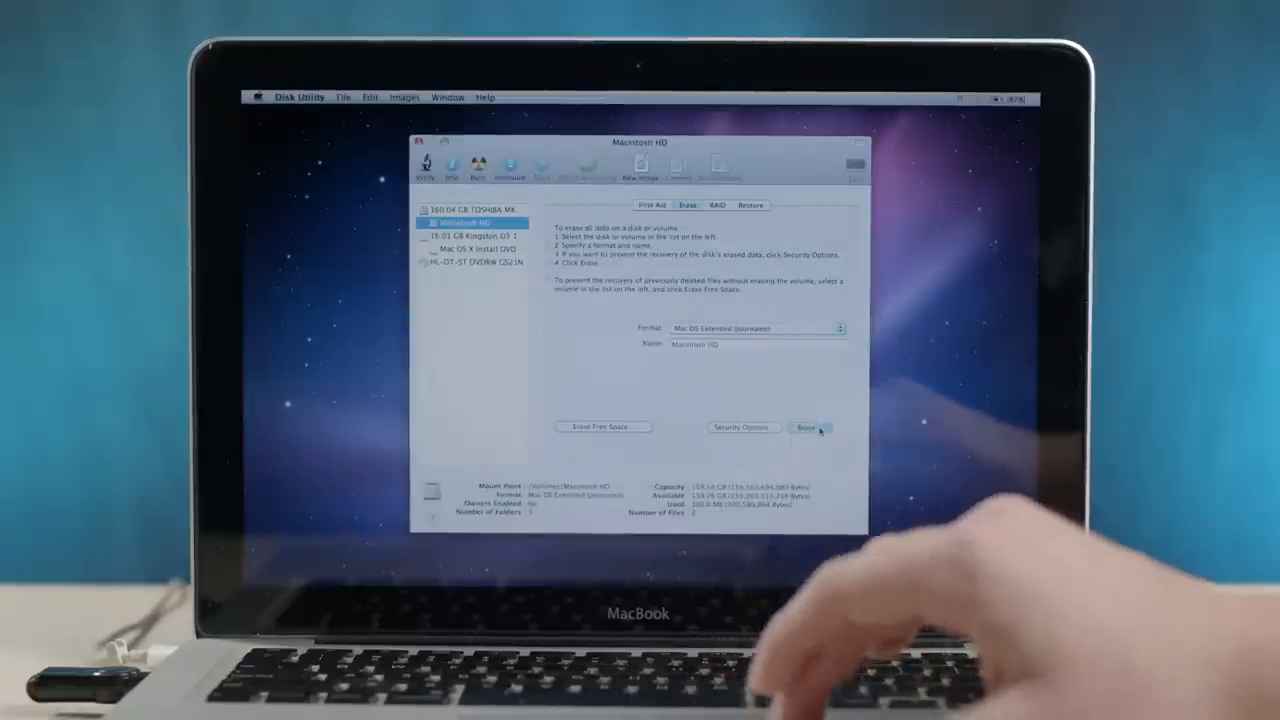
{"action": "left_click", "coordinate": [810, 428]}
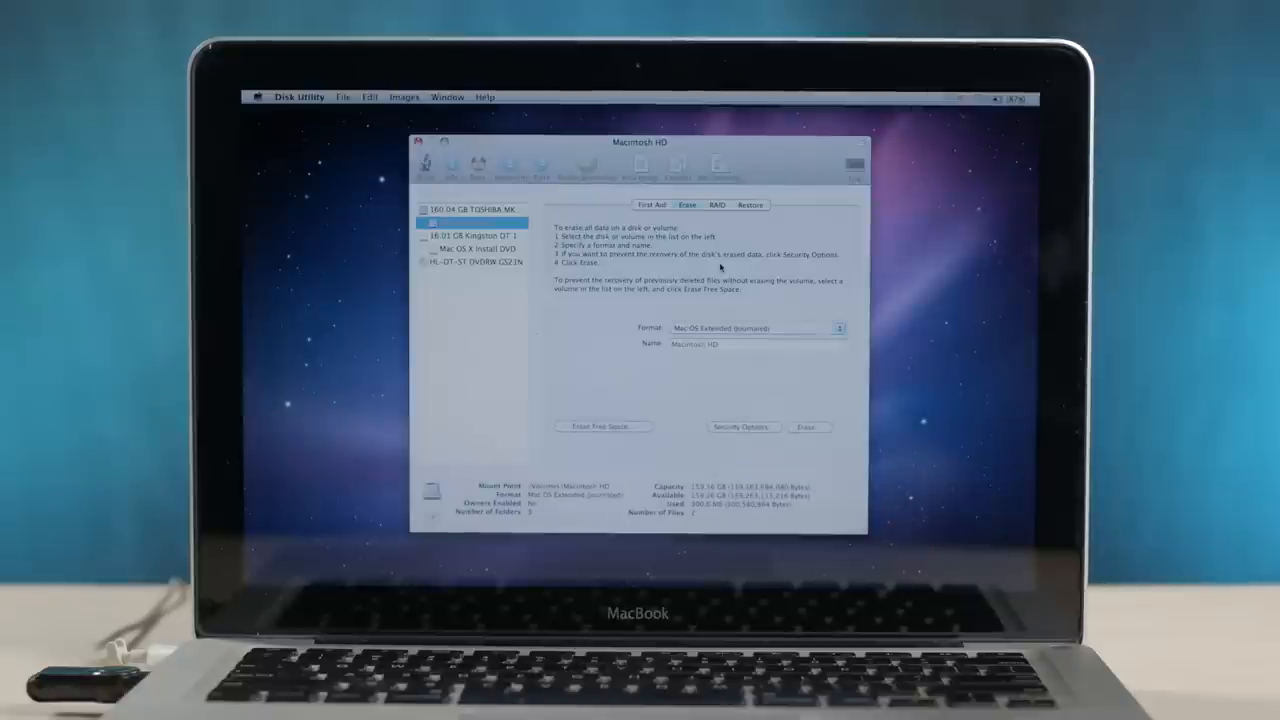
{"action": "left_click", "coordinate": [462, 220]}
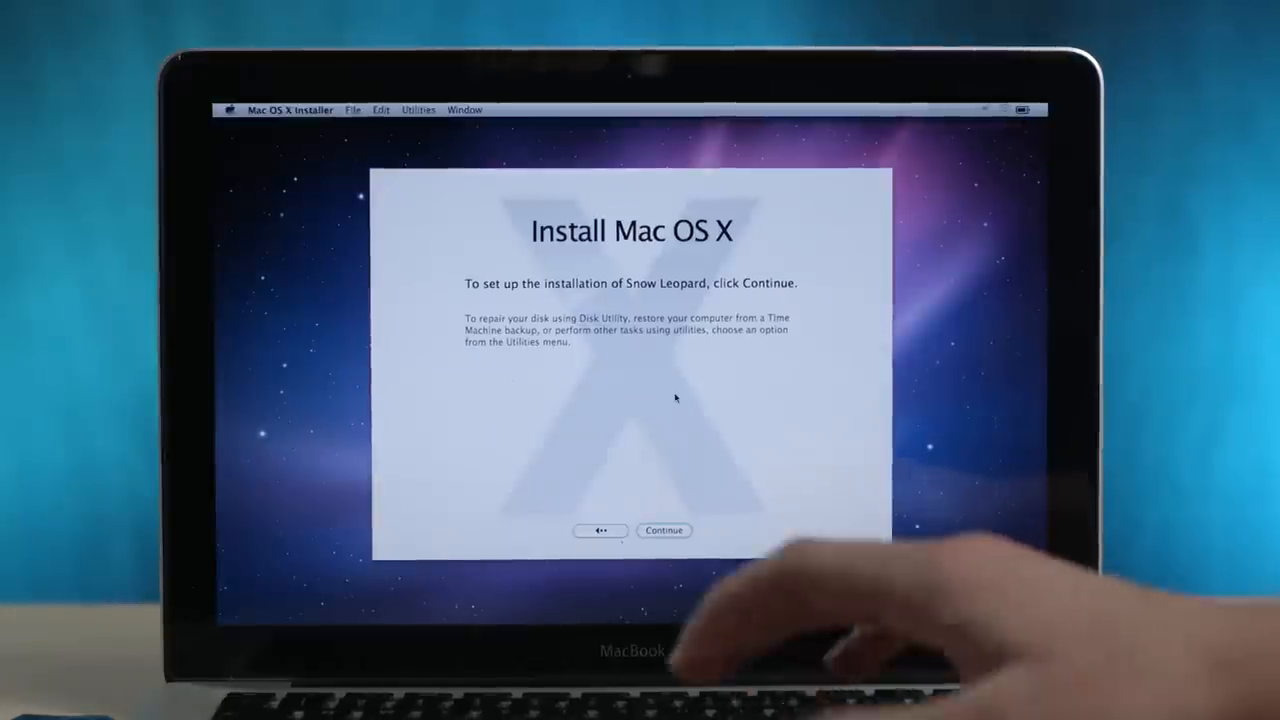
- Continue past the installer welcome screen and agree to the license
{"action": "left_click", "coordinate": [664, 530]}
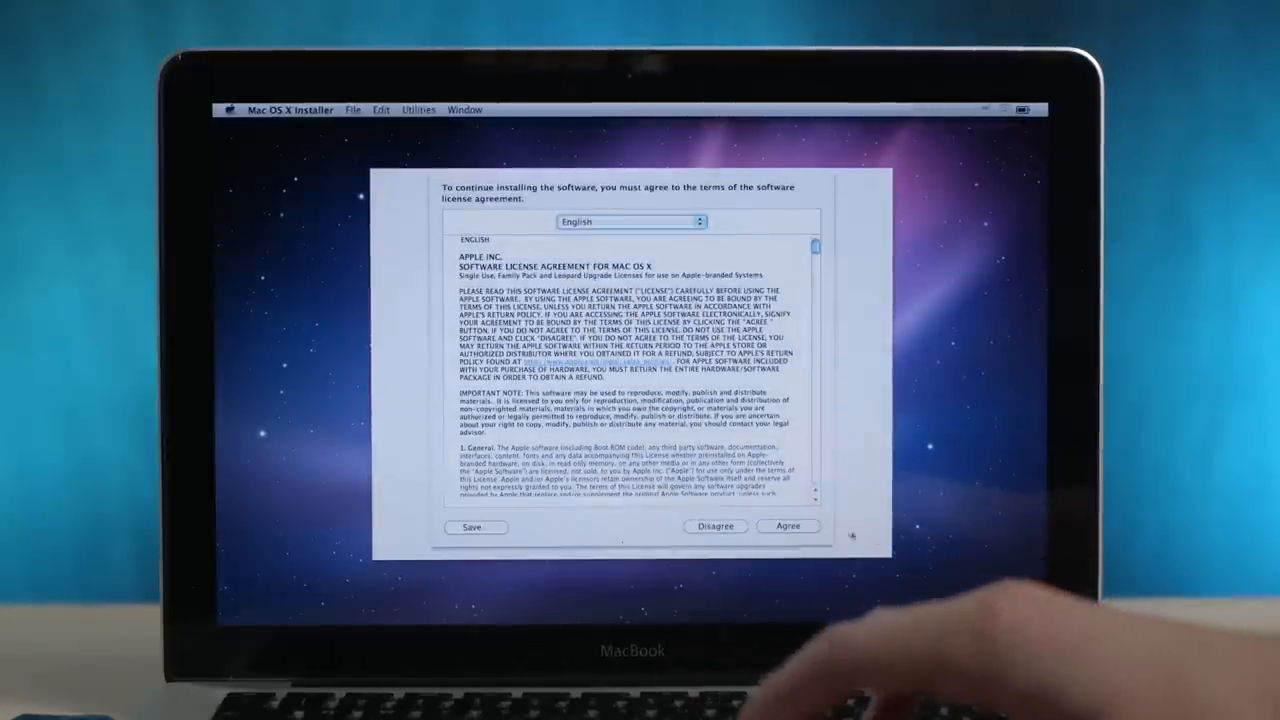
{"action": "left_click", "coordinate": [788, 526]}
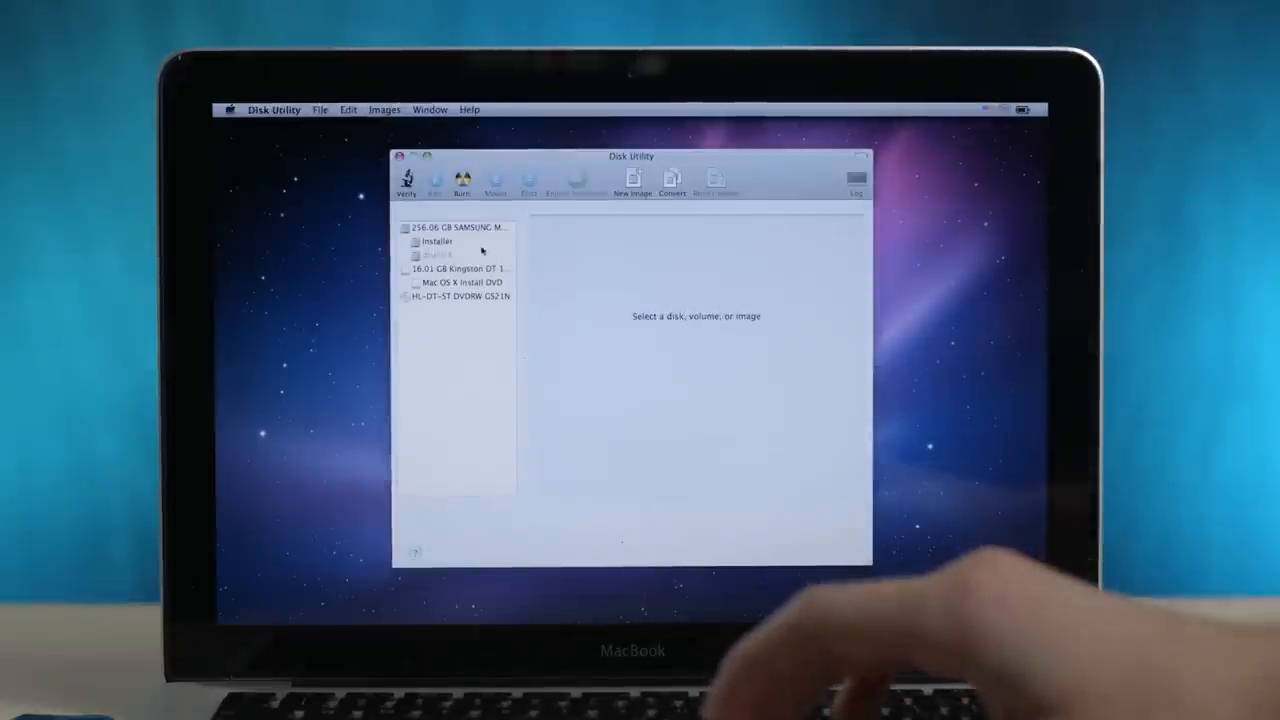
- Select the Samsung SSD and choose a 1 Partition layout for it
{"action": "left_click", "coordinate": [456, 228]}
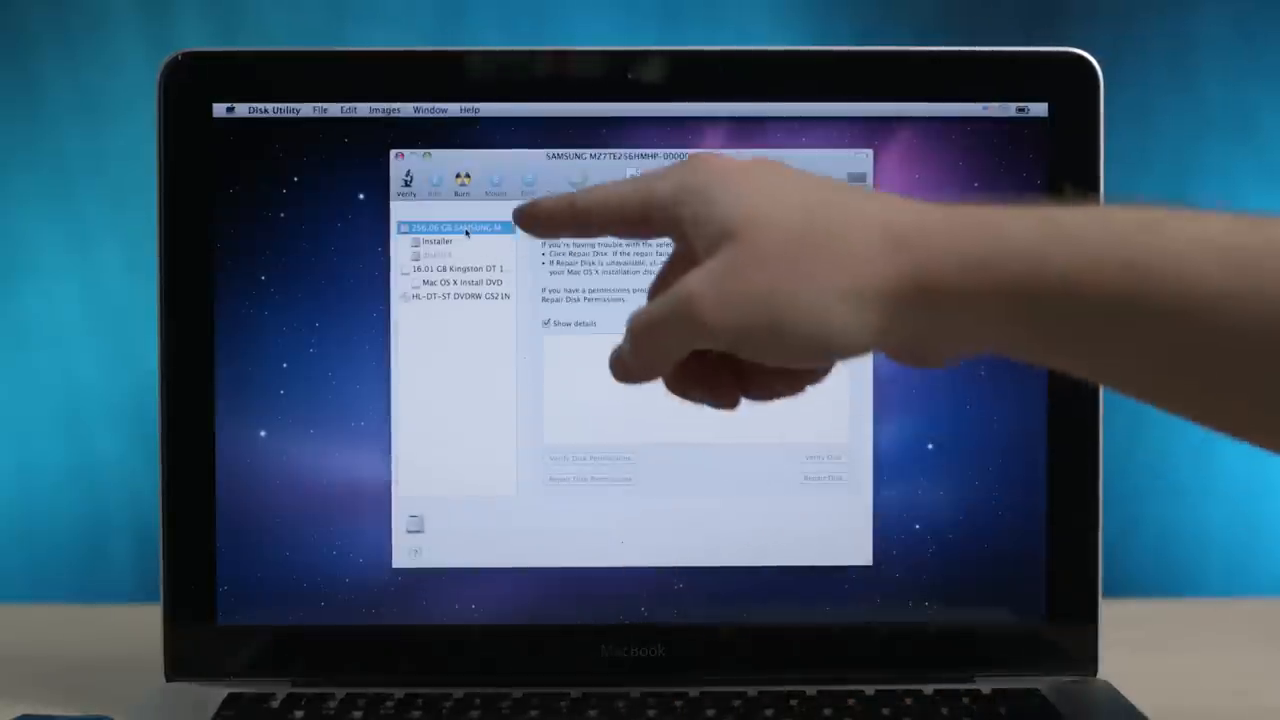
{"action": "left_click", "coordinate": [456, 256]}
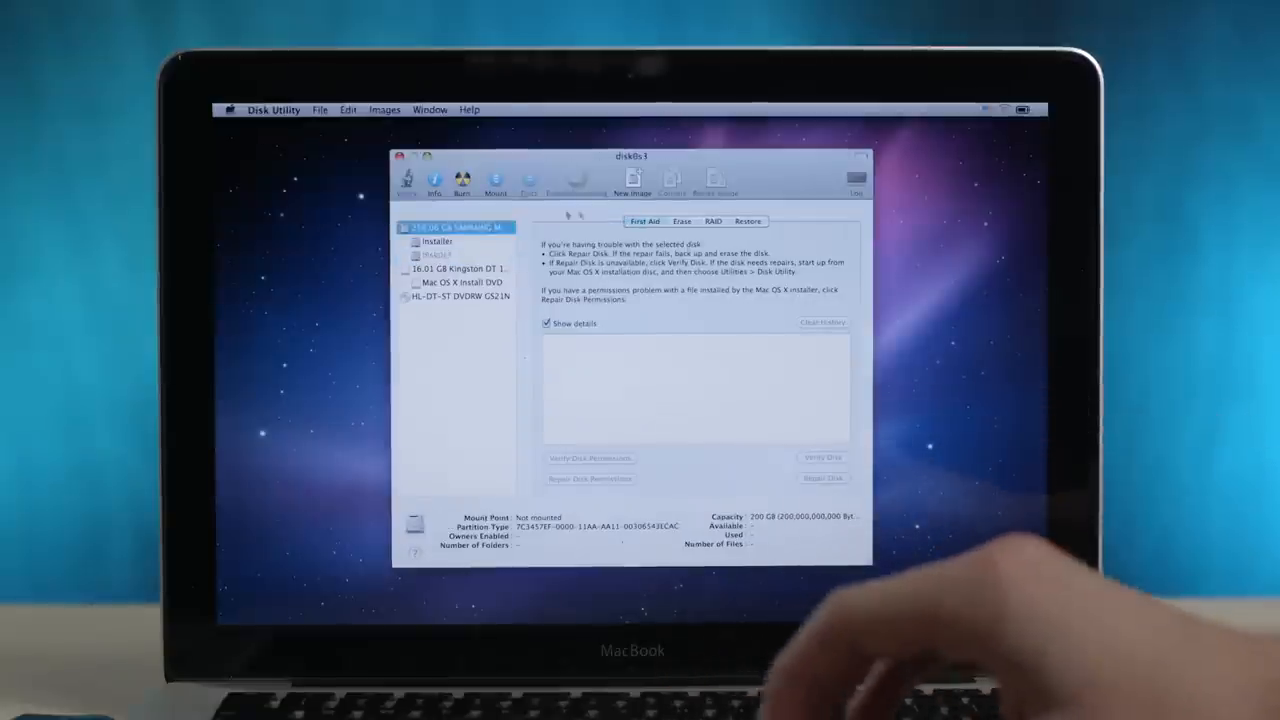
{"action": "left_click", "coordinate": [696, 220]}
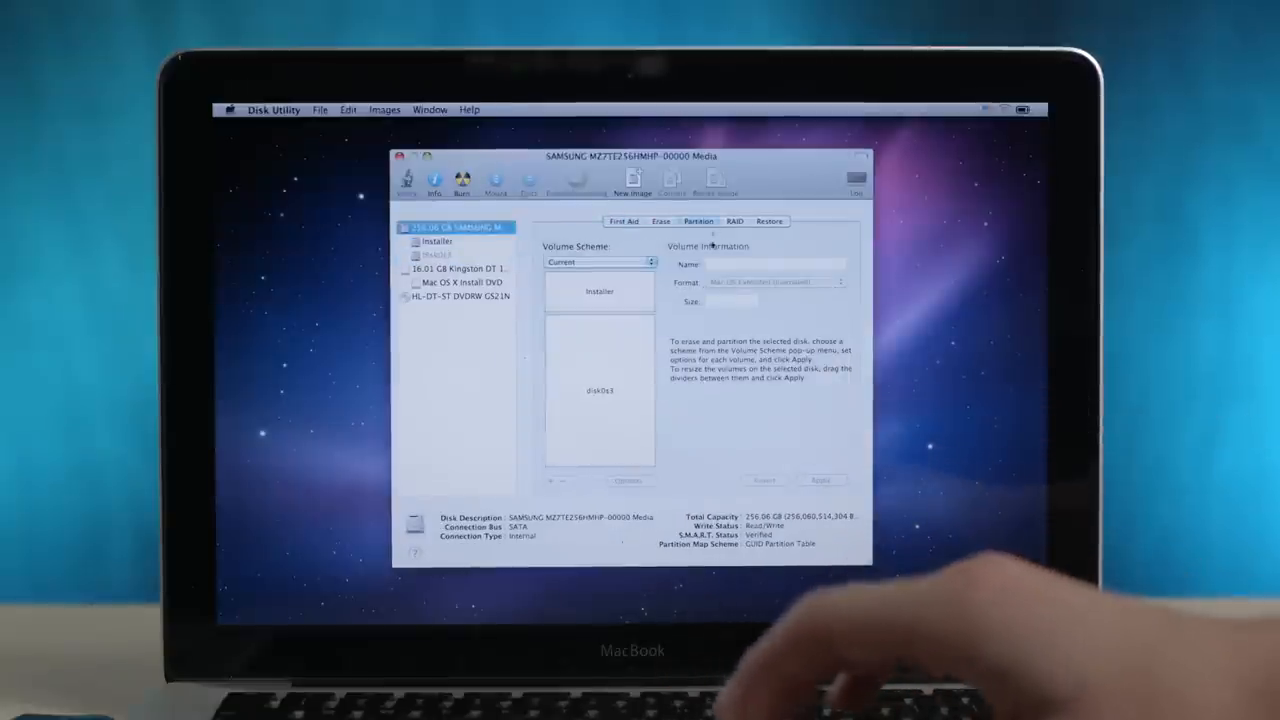
{"action": "left_click", "coordinate": [600, 262]}
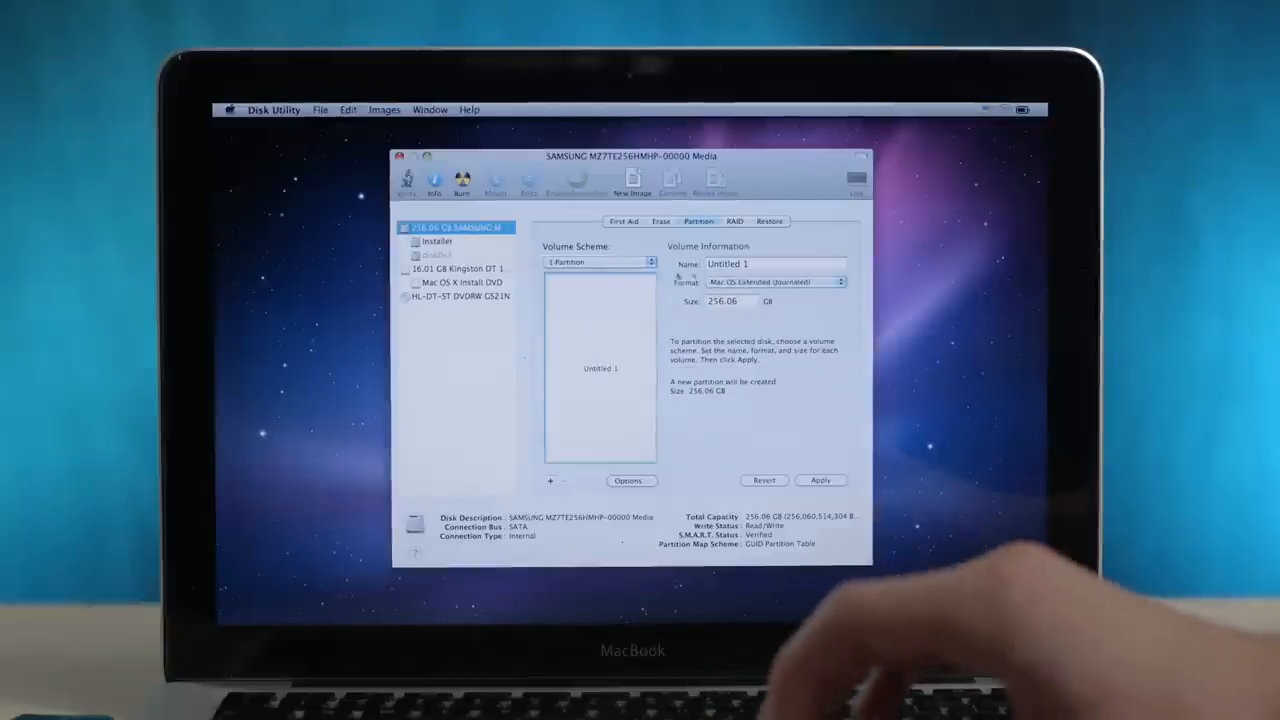
- Name the partition 'Macintosh HD', apply the layout and confirm erasing the old partitions
{"action": "triple_click", "coordinate": [776, 264]}
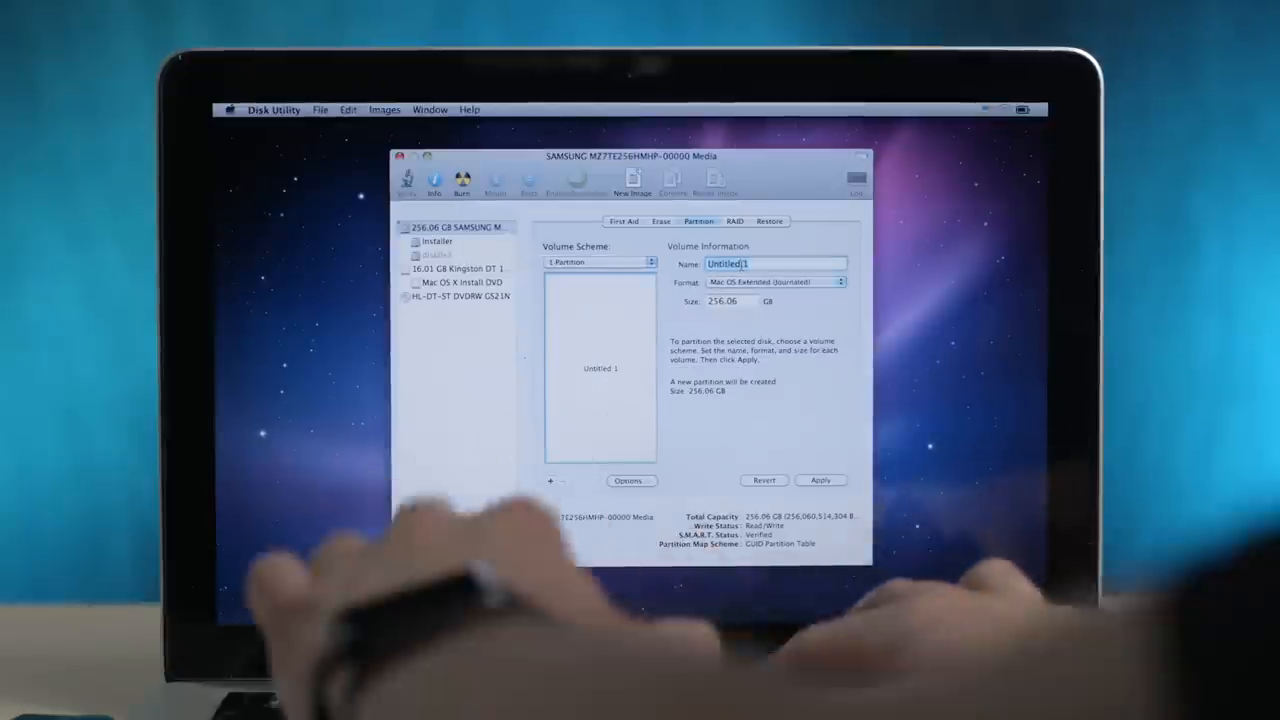
{"action": "type", "text": "Macintosh HD"}
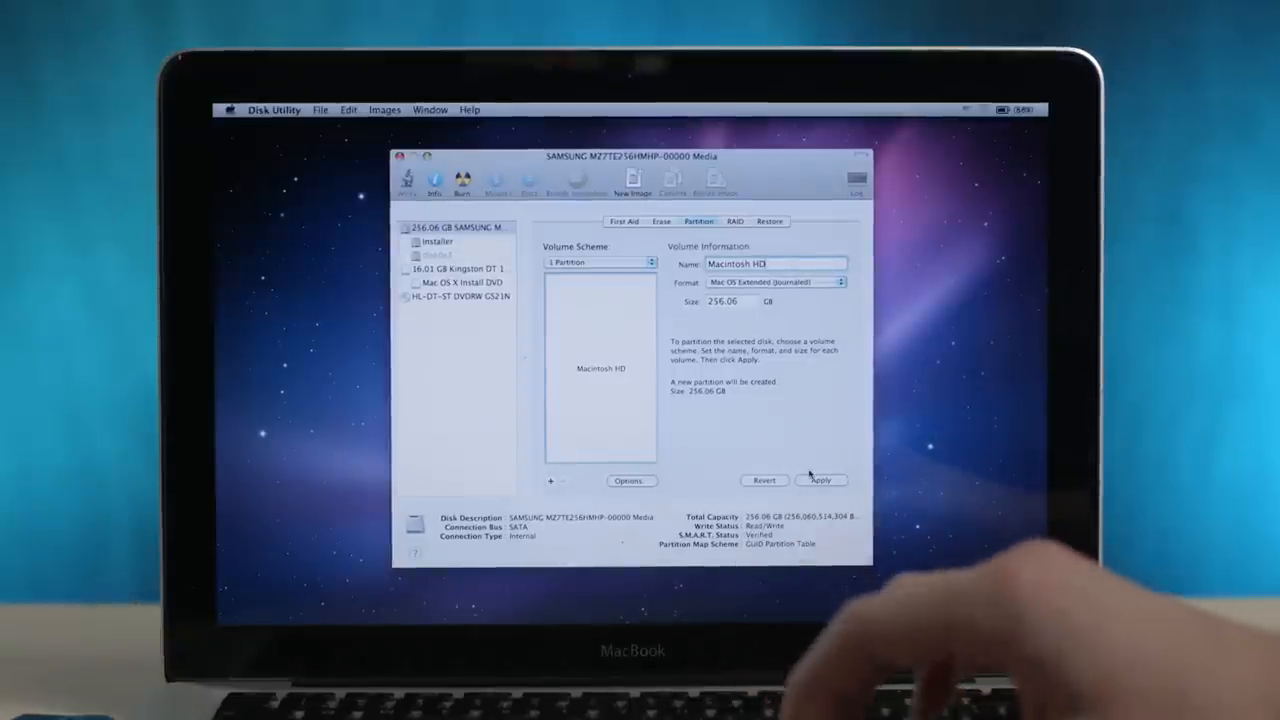
{"action": "left_click", "coordinate": [820, 480]}
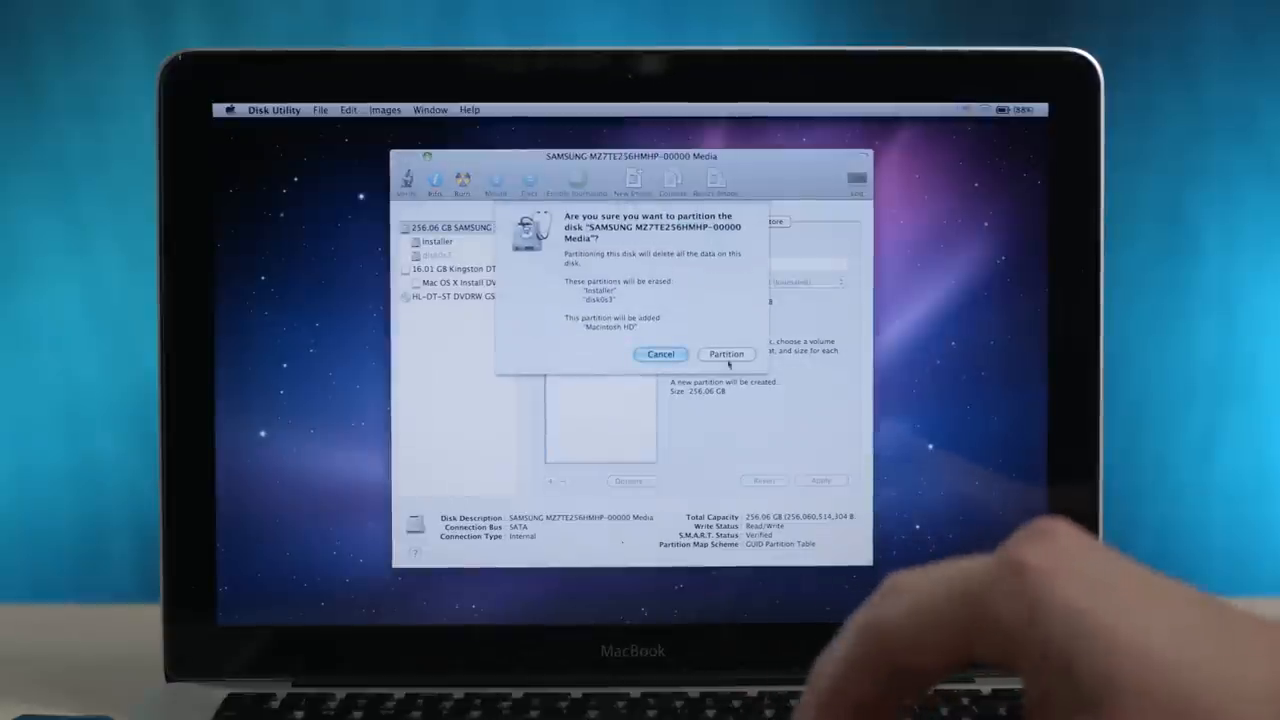
{"action": "left_click", "coordinate": [726, 354]}
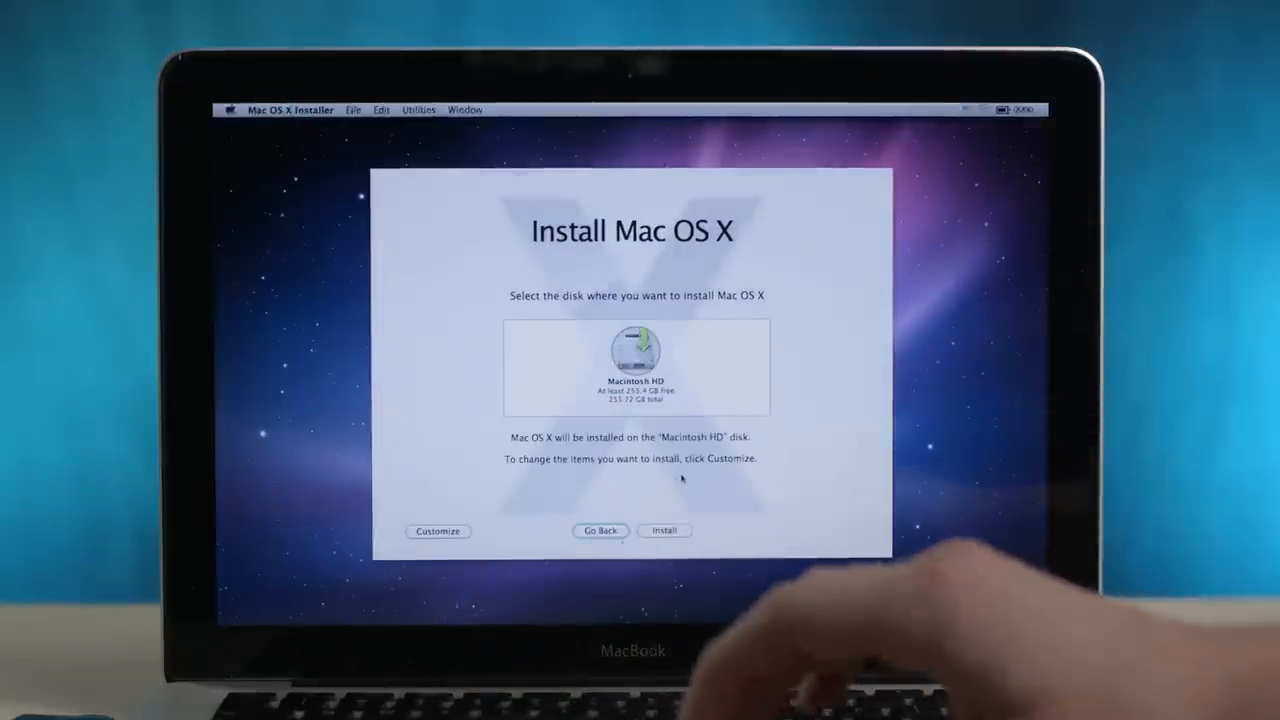
- Customize the install to exclude Additional Fonts and Printer Support, then confirm the selection
{"action": "left_click", "coordinate": [436, 532]}
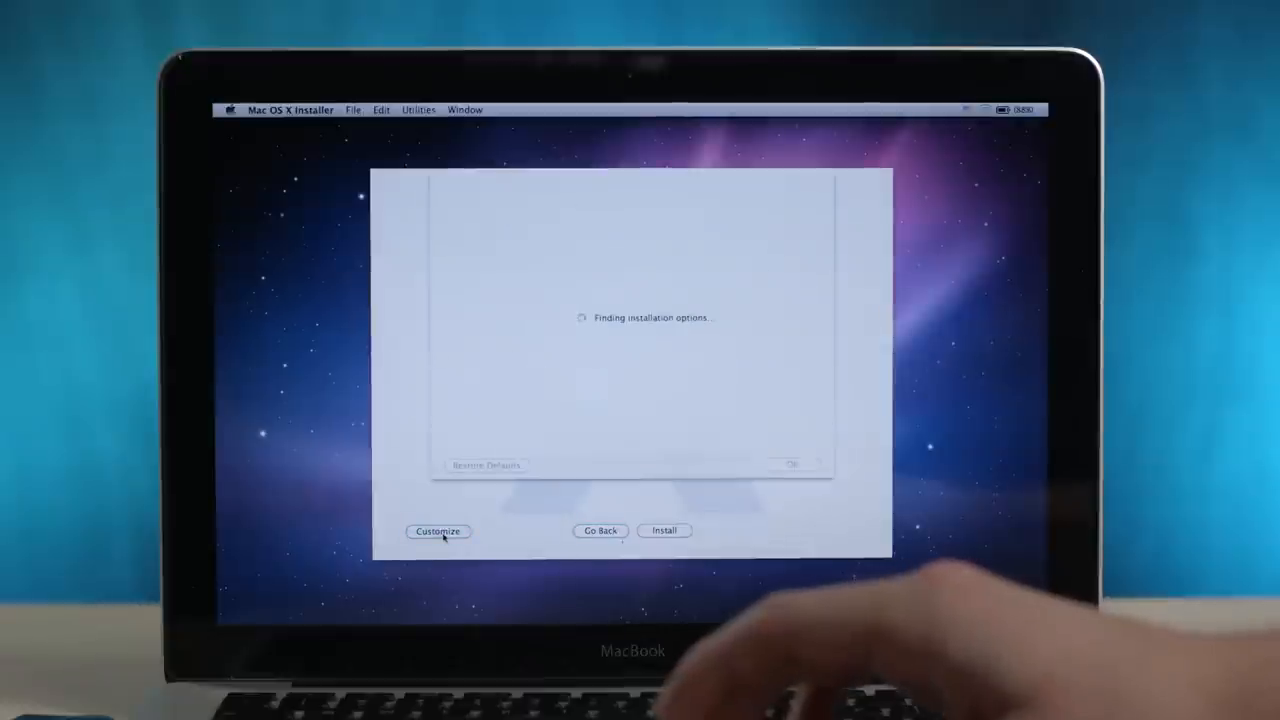
{"action": "left_click", "coordinate": [438, 532]}
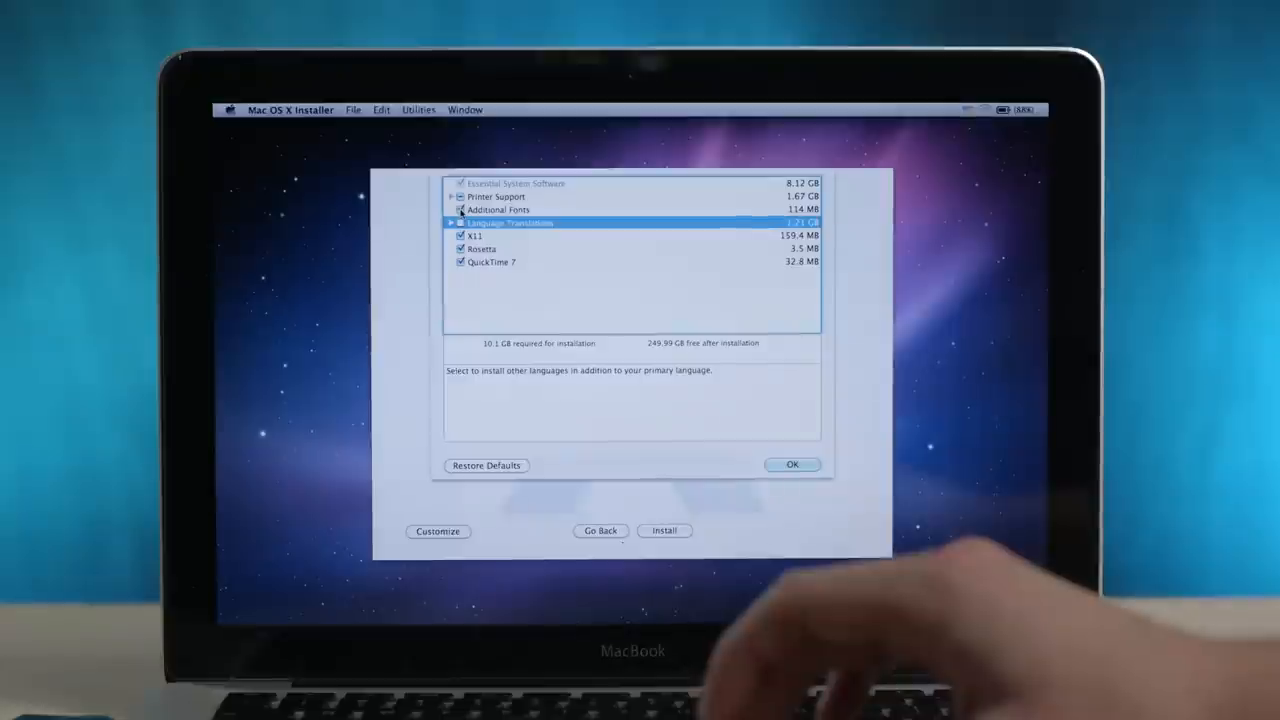
{"action": "left_click", "coordinate": [498, 210]}
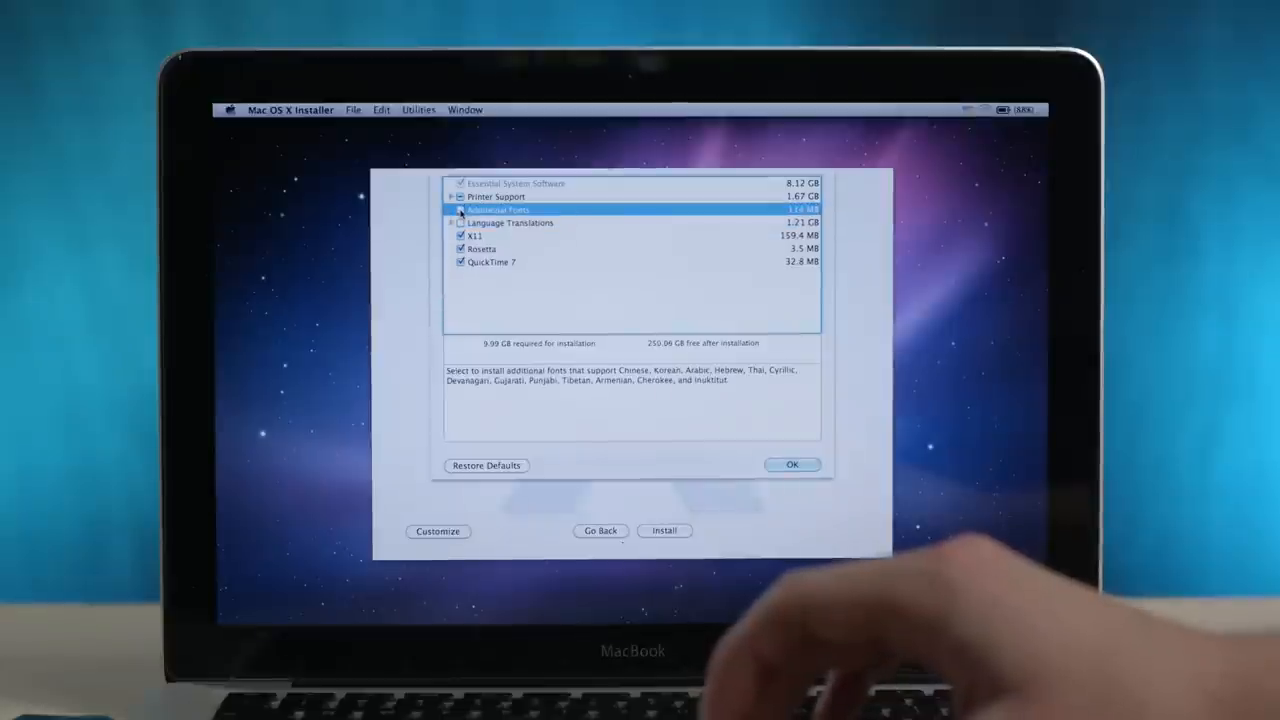
{"action": "left_click", "coordinate": [460, 196]}
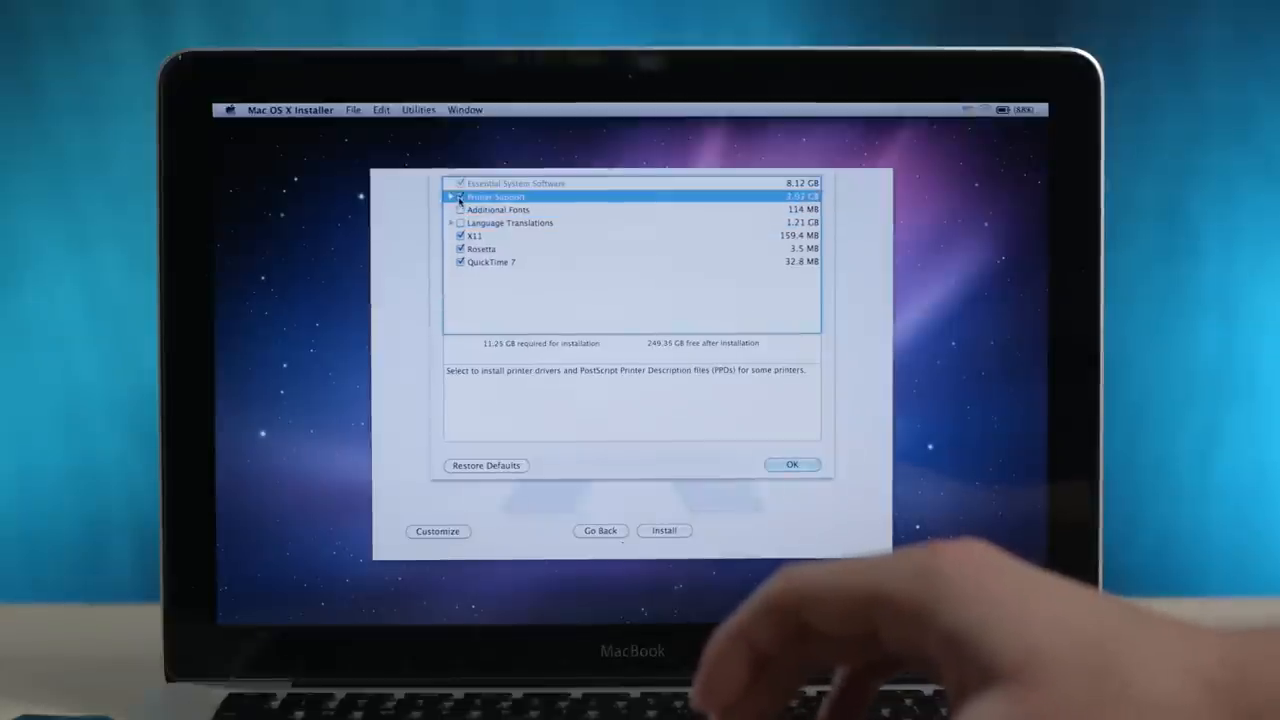
{"action": "left_click", "coordinate": [460, 196]}
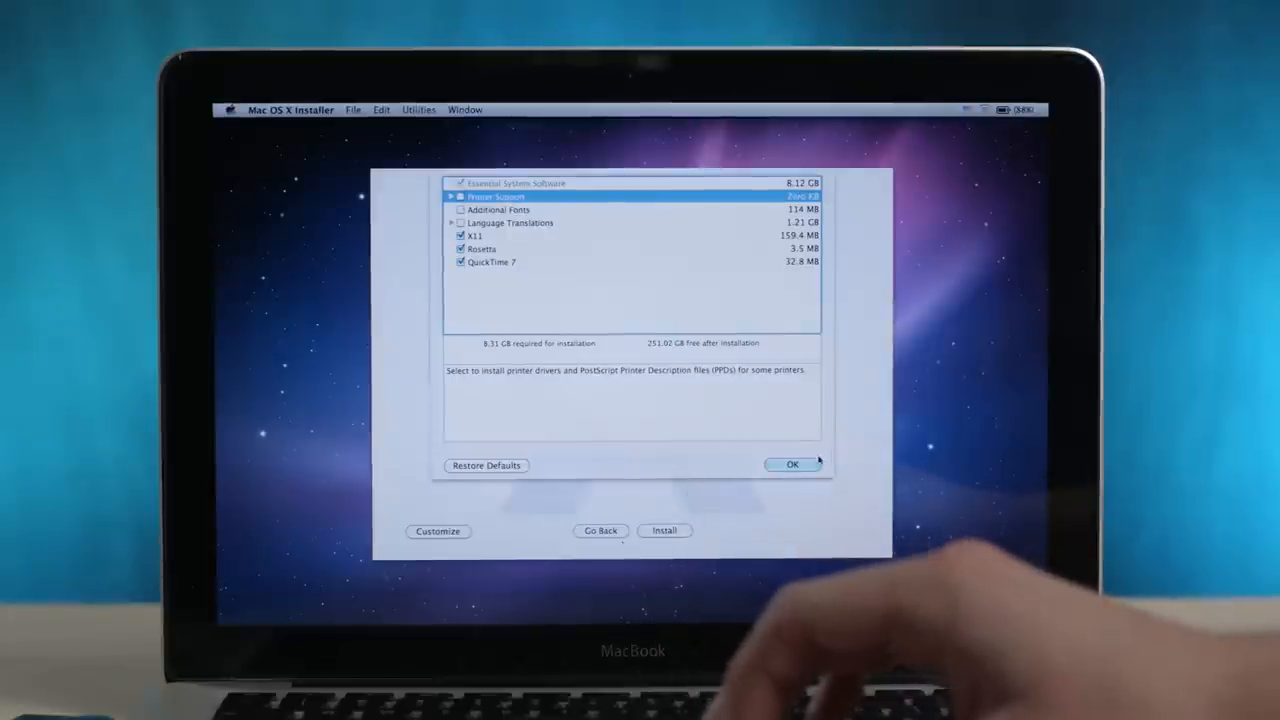
{"action": "left_click", "coordinate": [792, 464]}
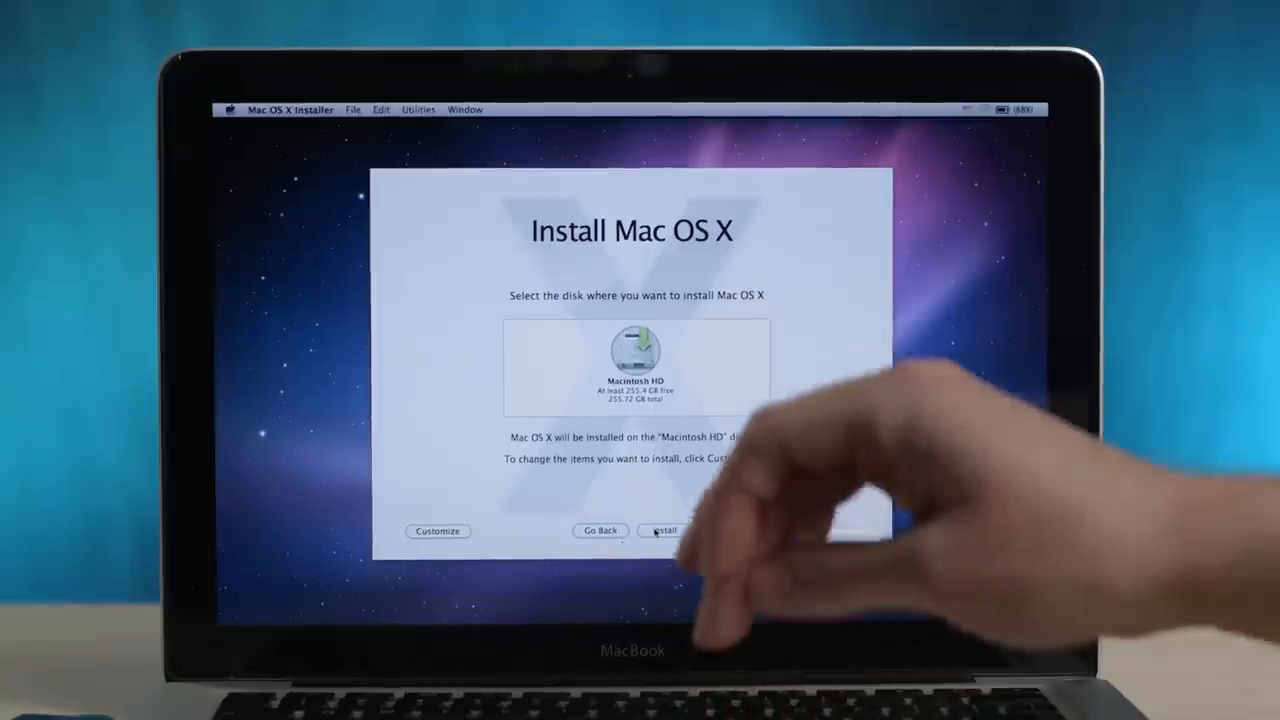
- Start the Mac OS X install onto Macintosh HD, continuing past the power-source warning
{"action": "left_click", "coordinate": [664, 530]}
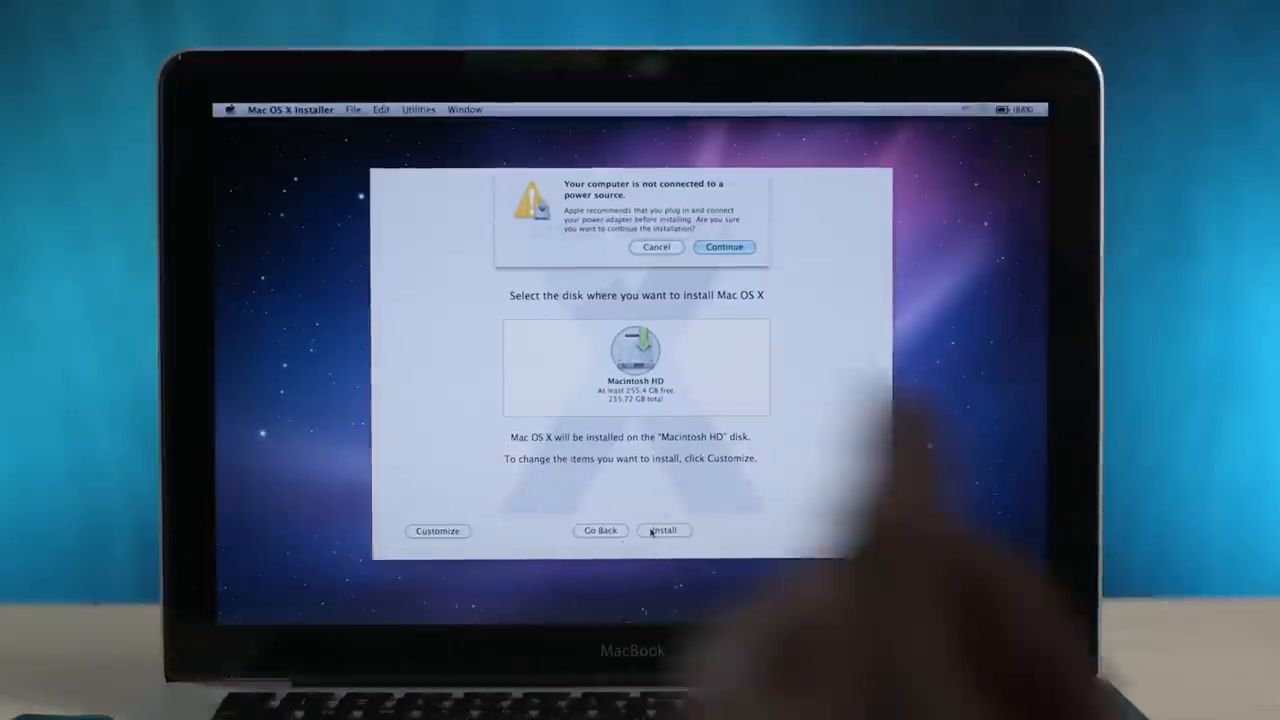
{"action": "left_click", "coordinate": [724, 248]}
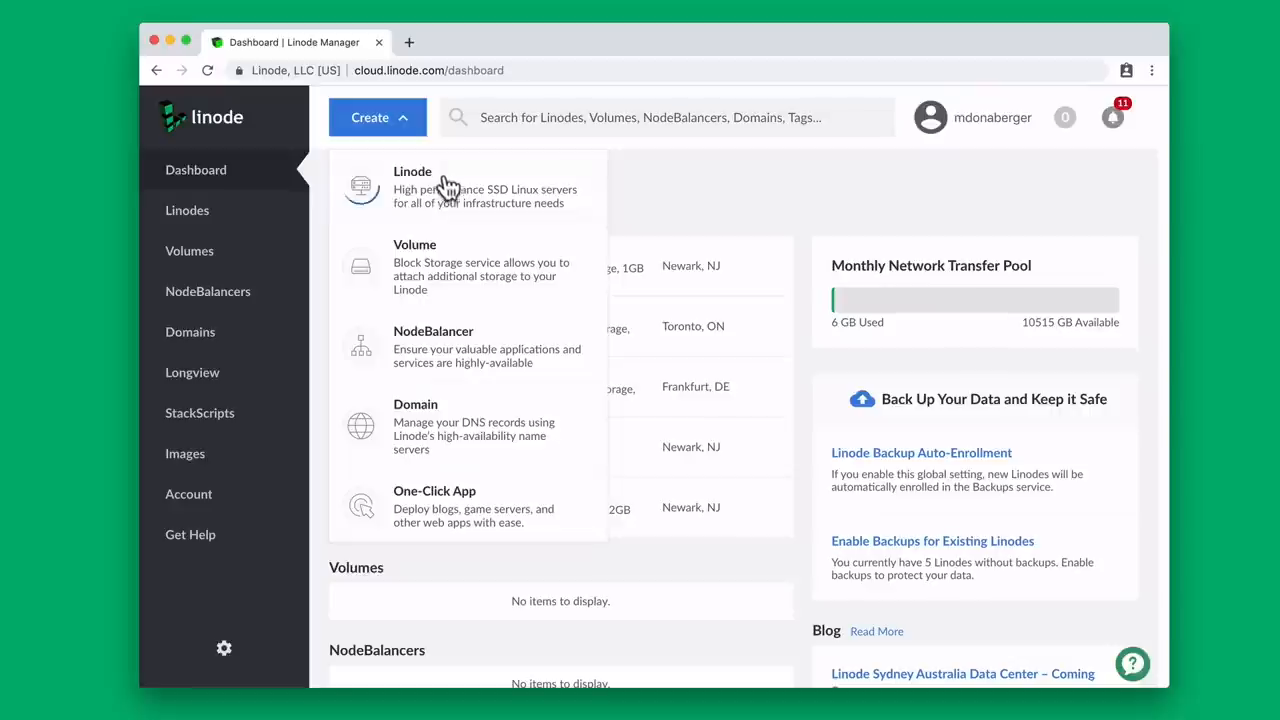
- Create a new Linode with Ubuntu 18.10 in Singapore on the Nanode 1GB plan, labelled hello-world
{"action": "left_click", "coordinate": [412, 186]}
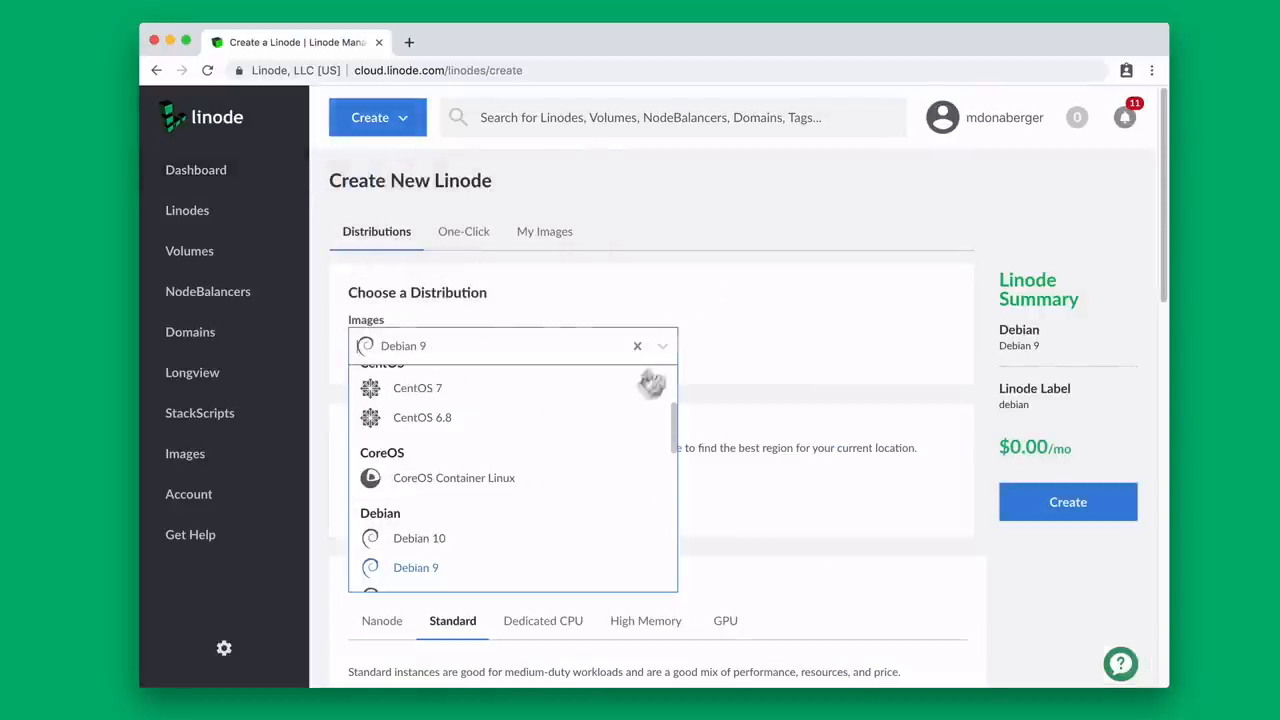
{"action": "scroll", "scroll_direction": "down", "scroll_amount": 3}
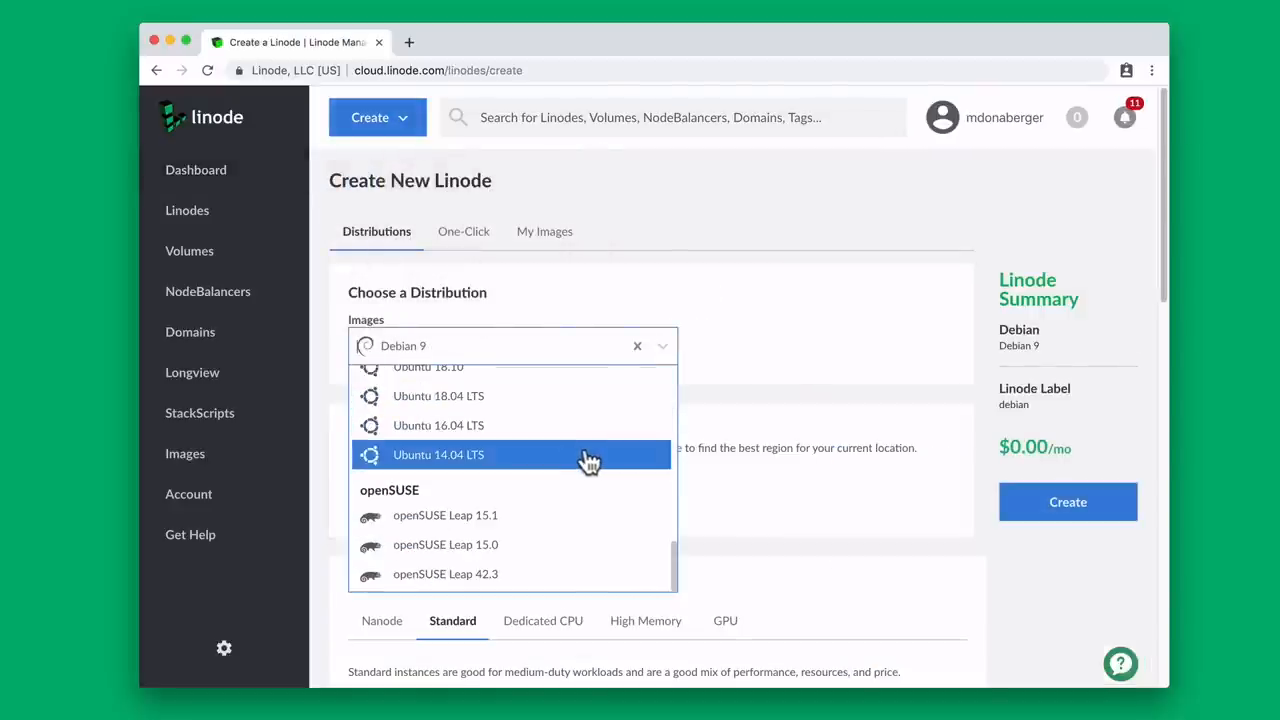
{"action": "left_click", "coordinate": [428, 368]}
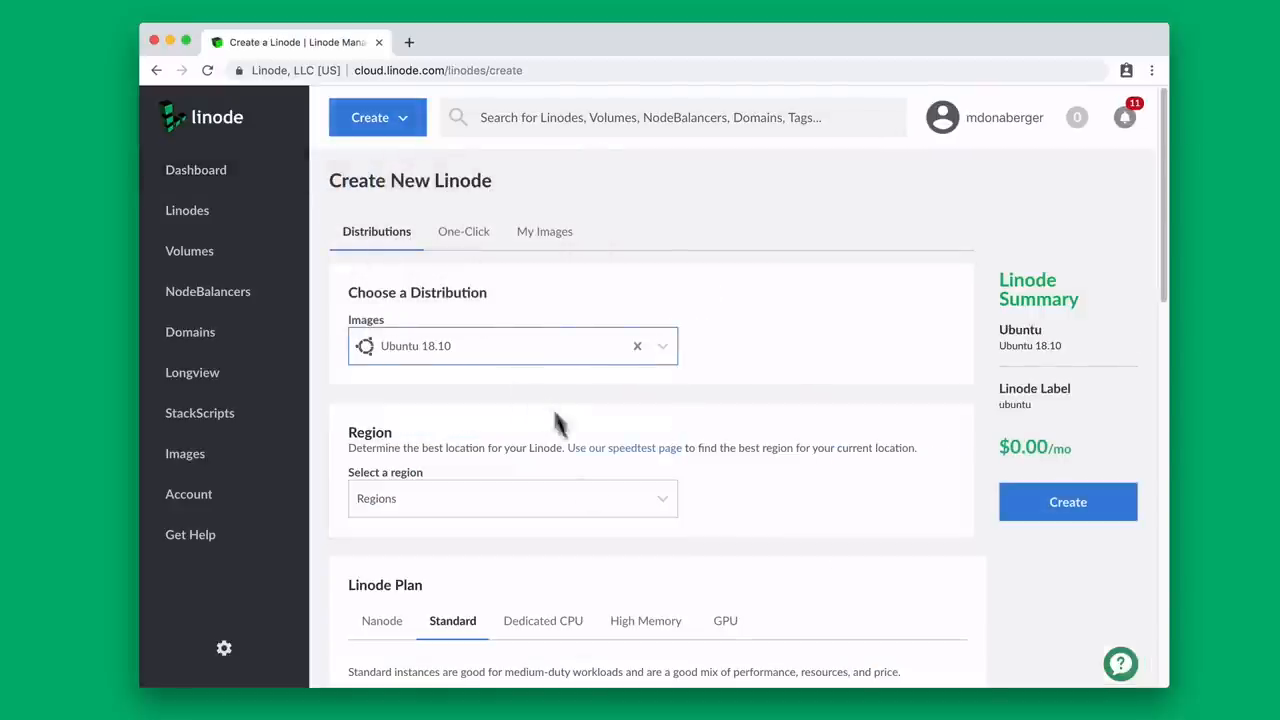
{"action": "left_click", "coordinate": [512, 498]}
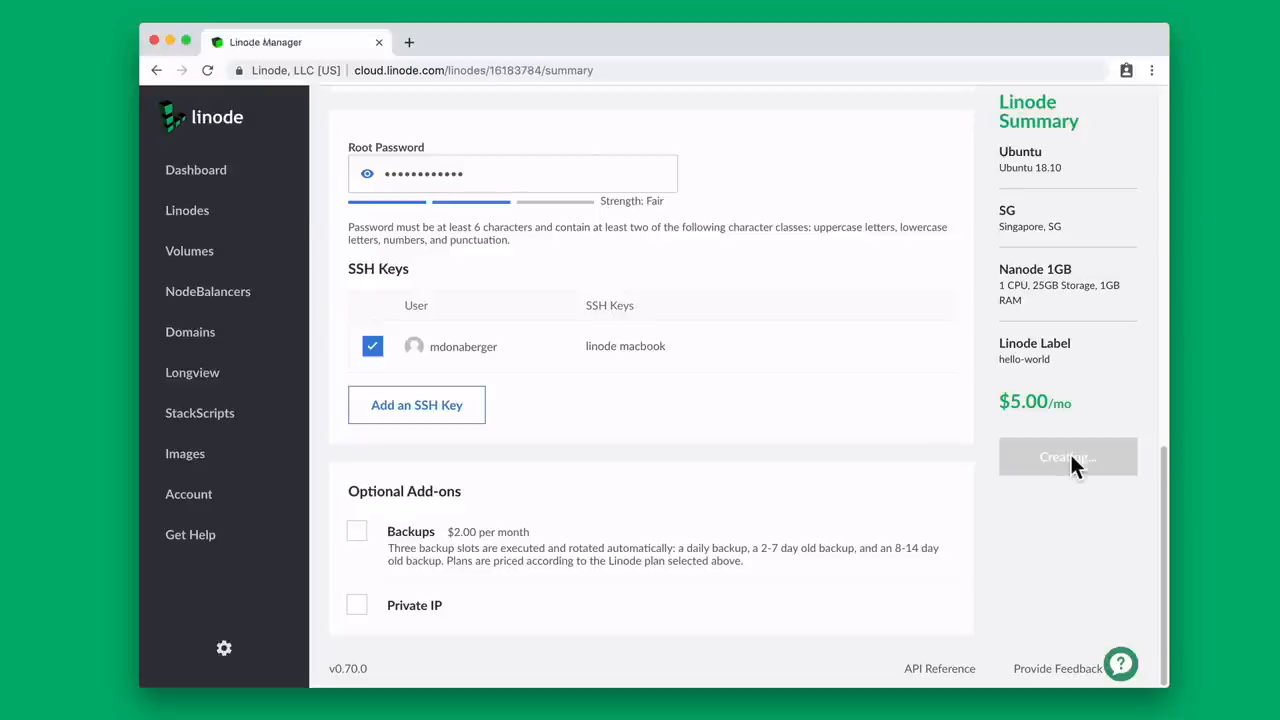
{"action": "left_click", "coordinate": [1068, 456]}
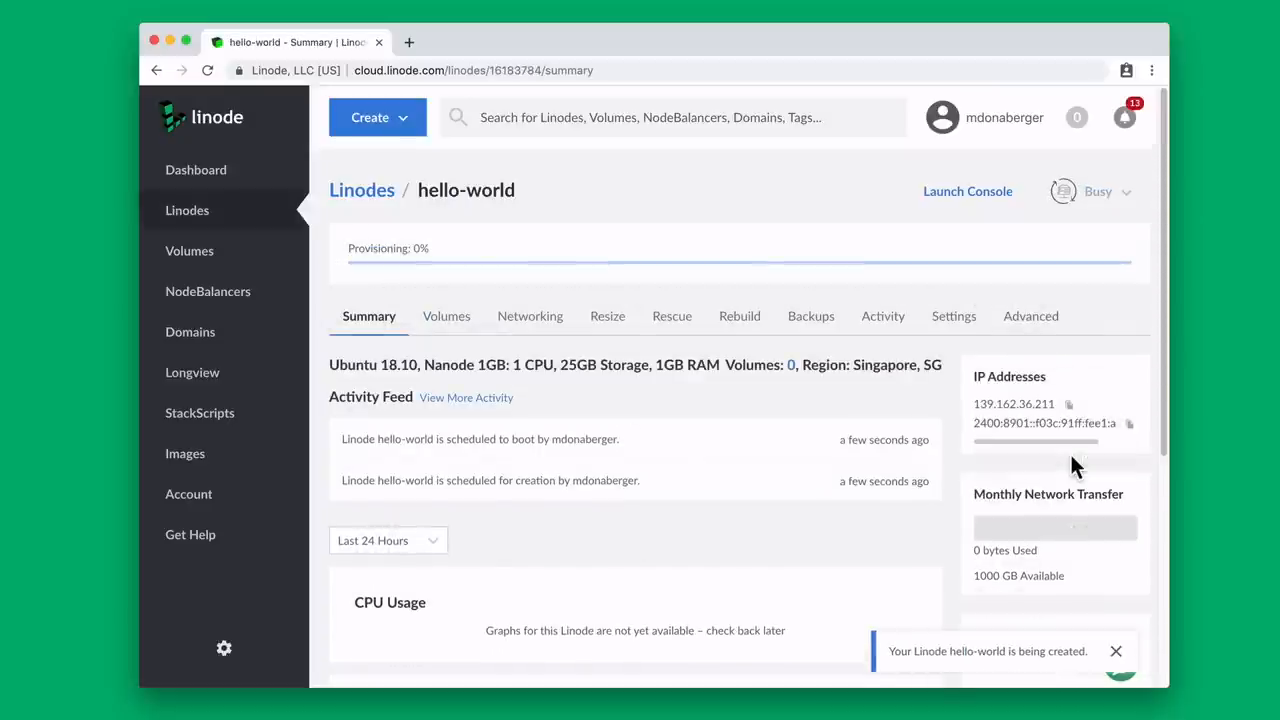